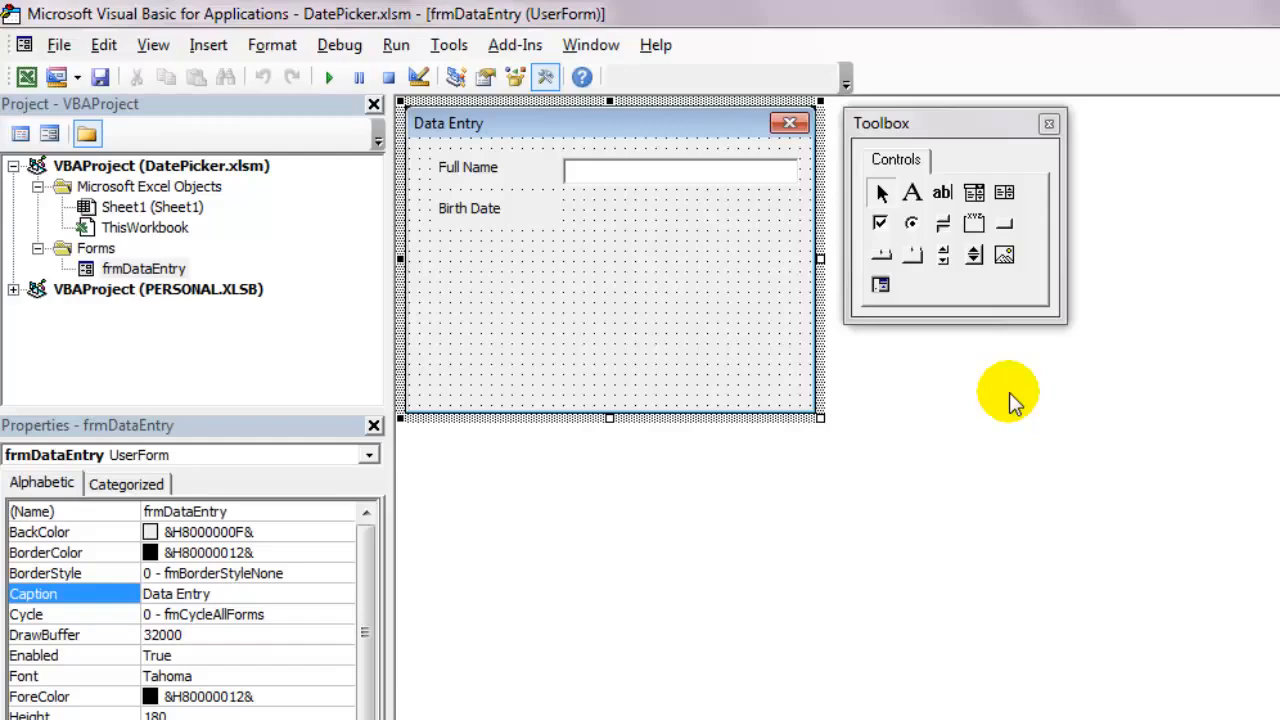
mouse_move(1002, 390)
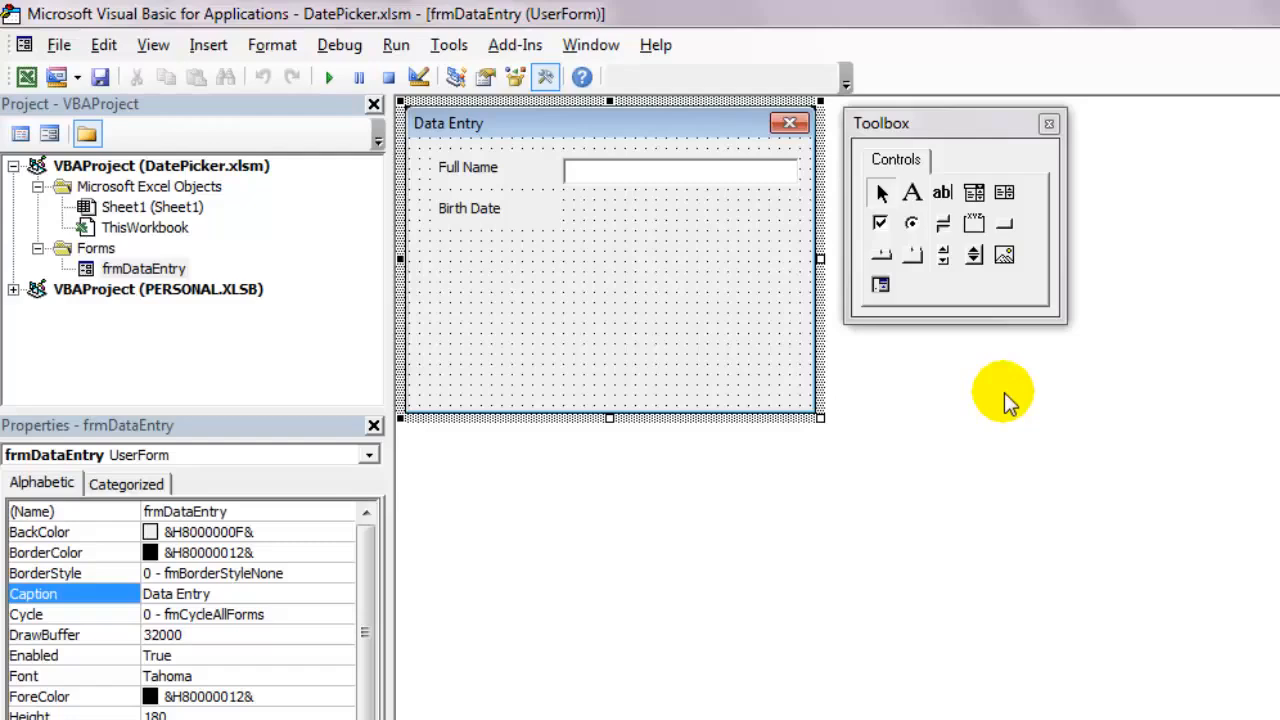
mouse_move(1003, 393)
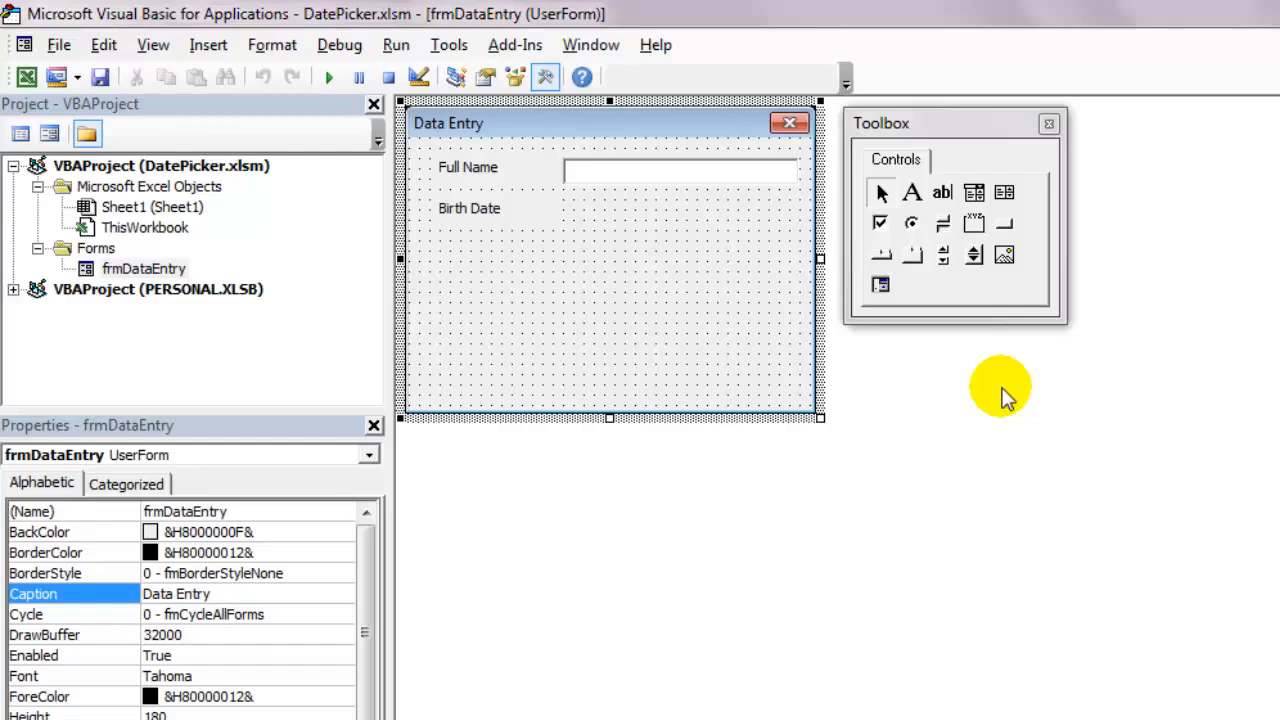
mouse_move(995, 388)
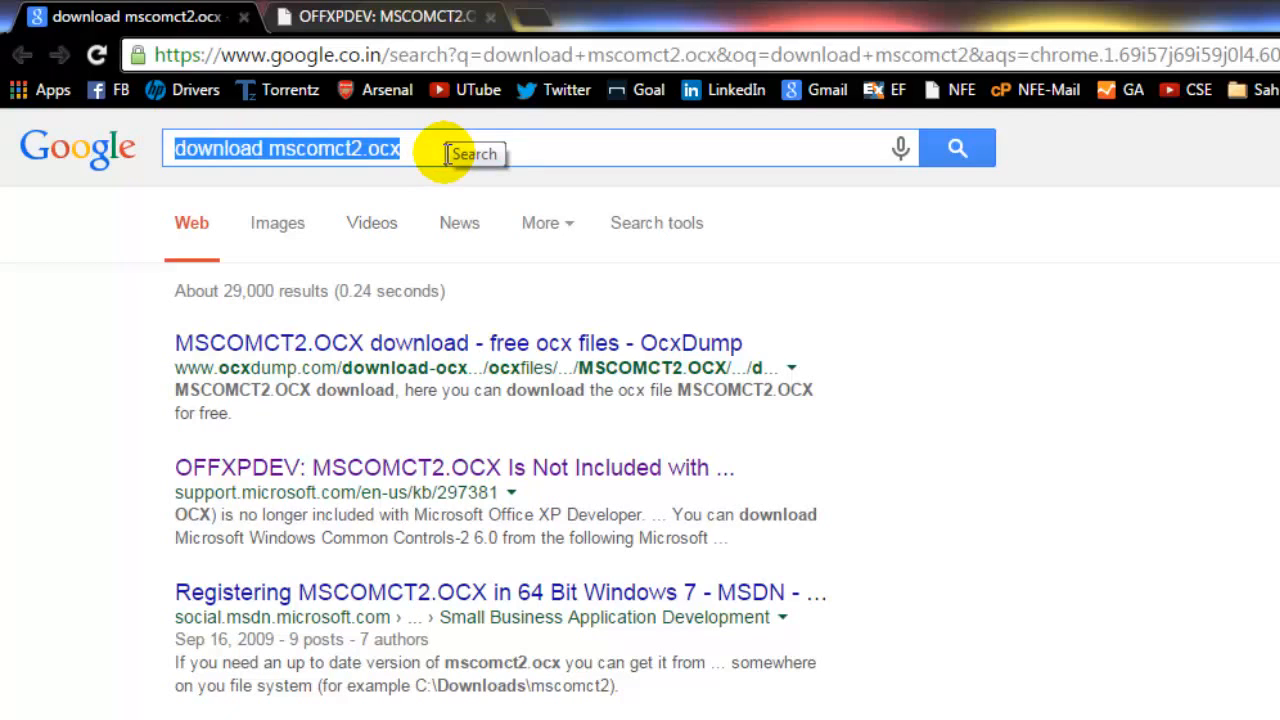
mouse_move(555, 467)
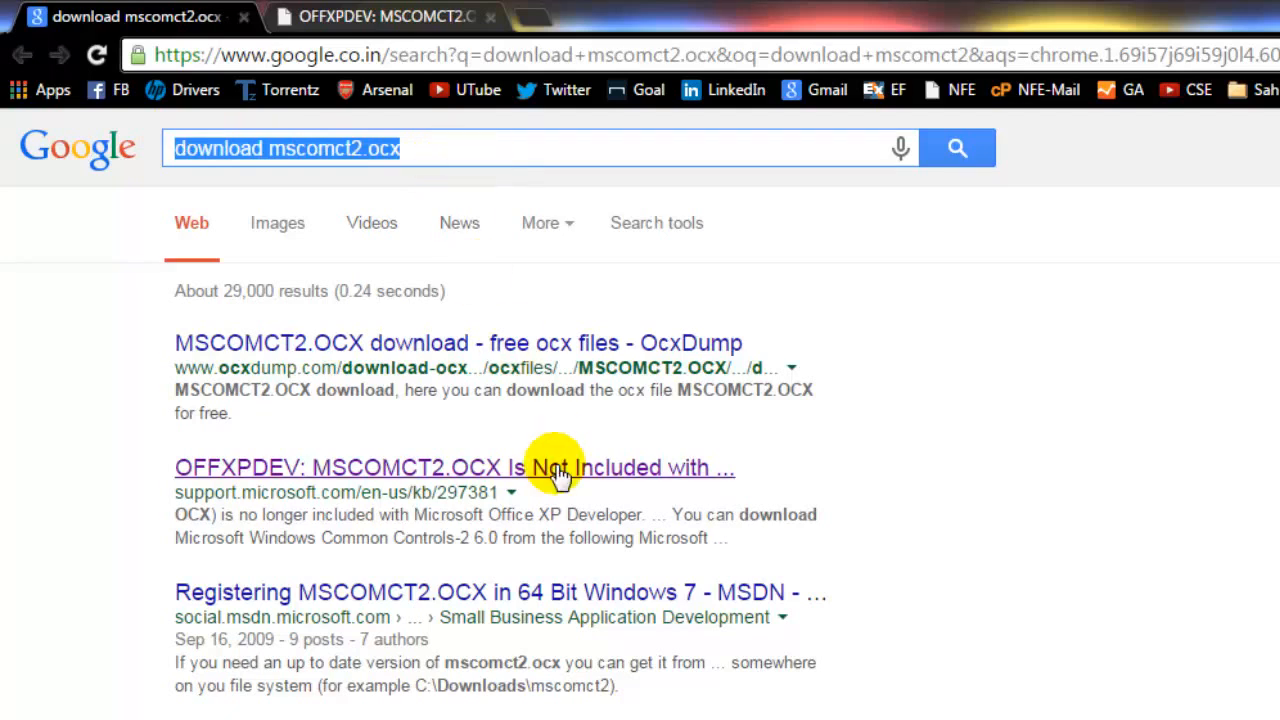
Open the Microsoft support article on MSCOMCT2.OCX and download MSCOMCT2.CAB
left_click(447, 467)
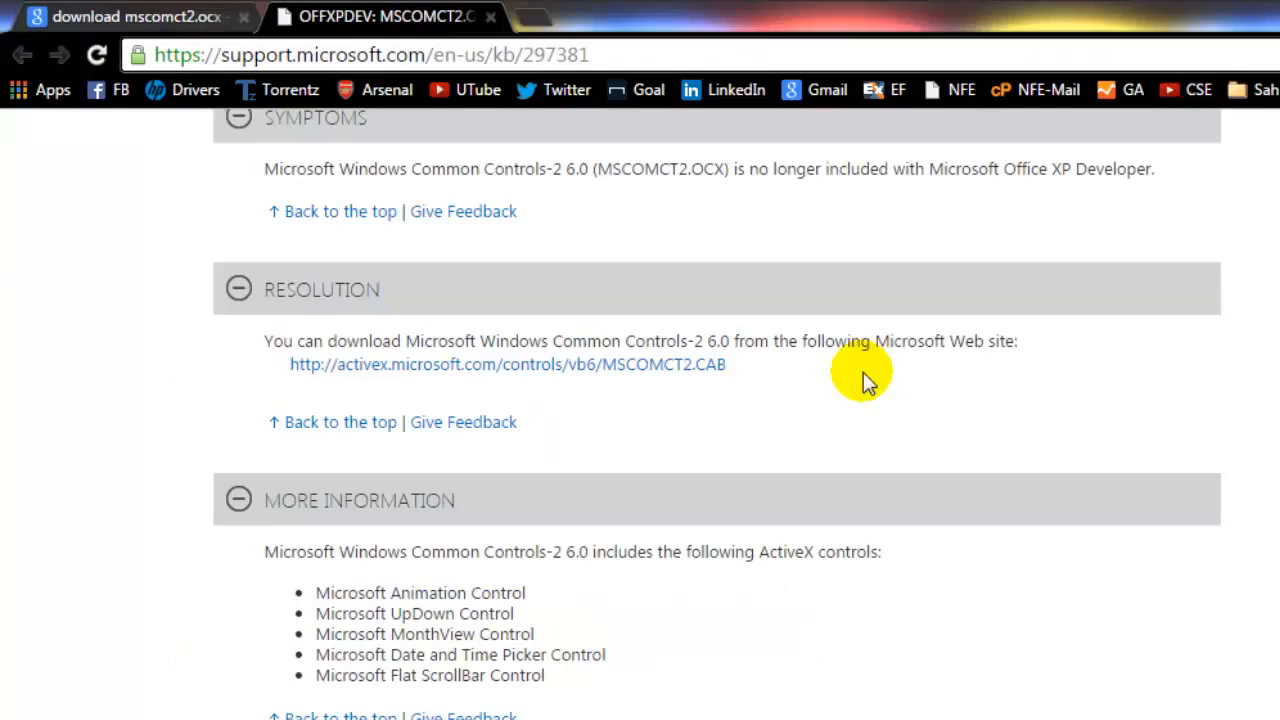
mouse_move(720, 375)
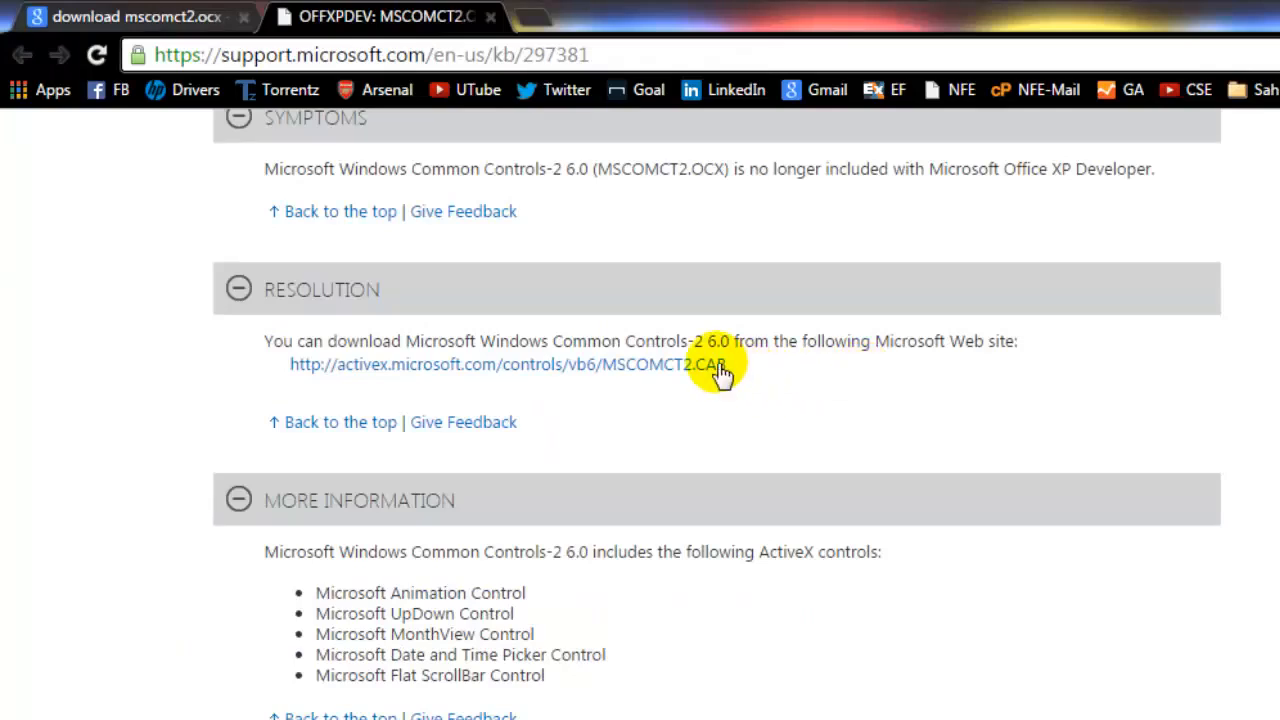
left_click(506, 364)
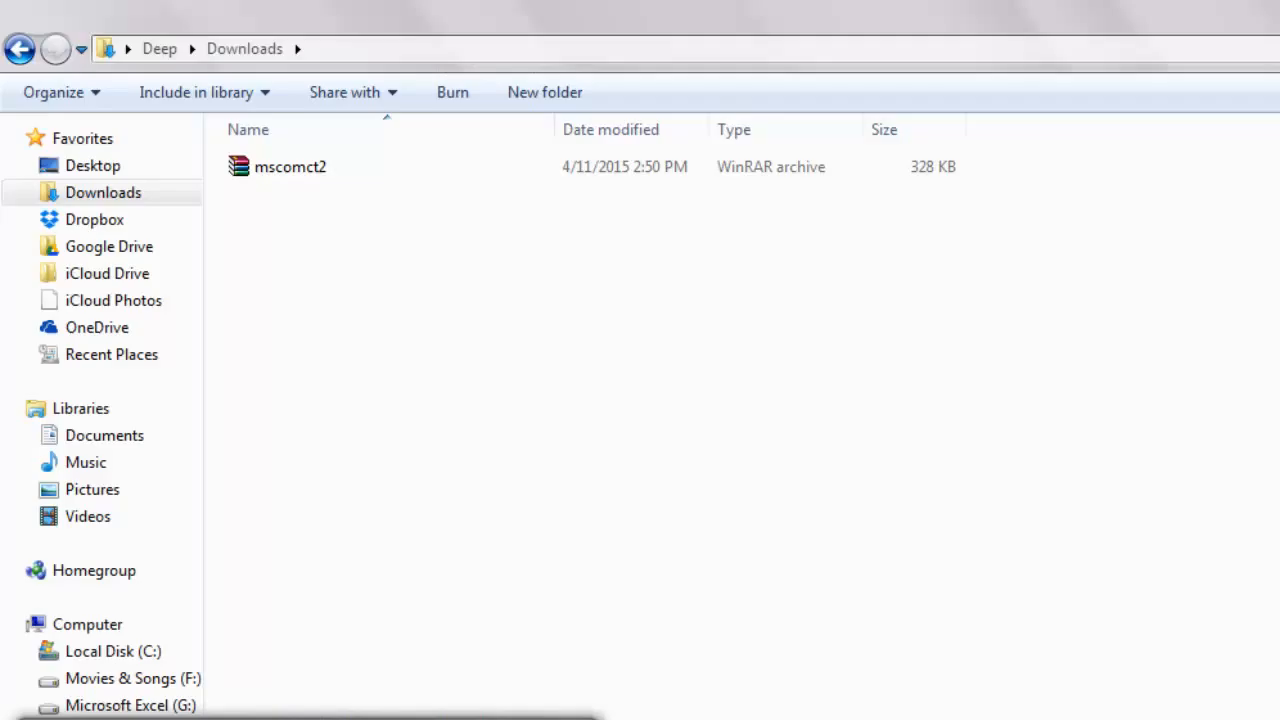
Extract the mscomct2 archive in Downloads, copy mscomct2.inf and mscomct2.ocx, and go to Computer
left_click(290, 166)
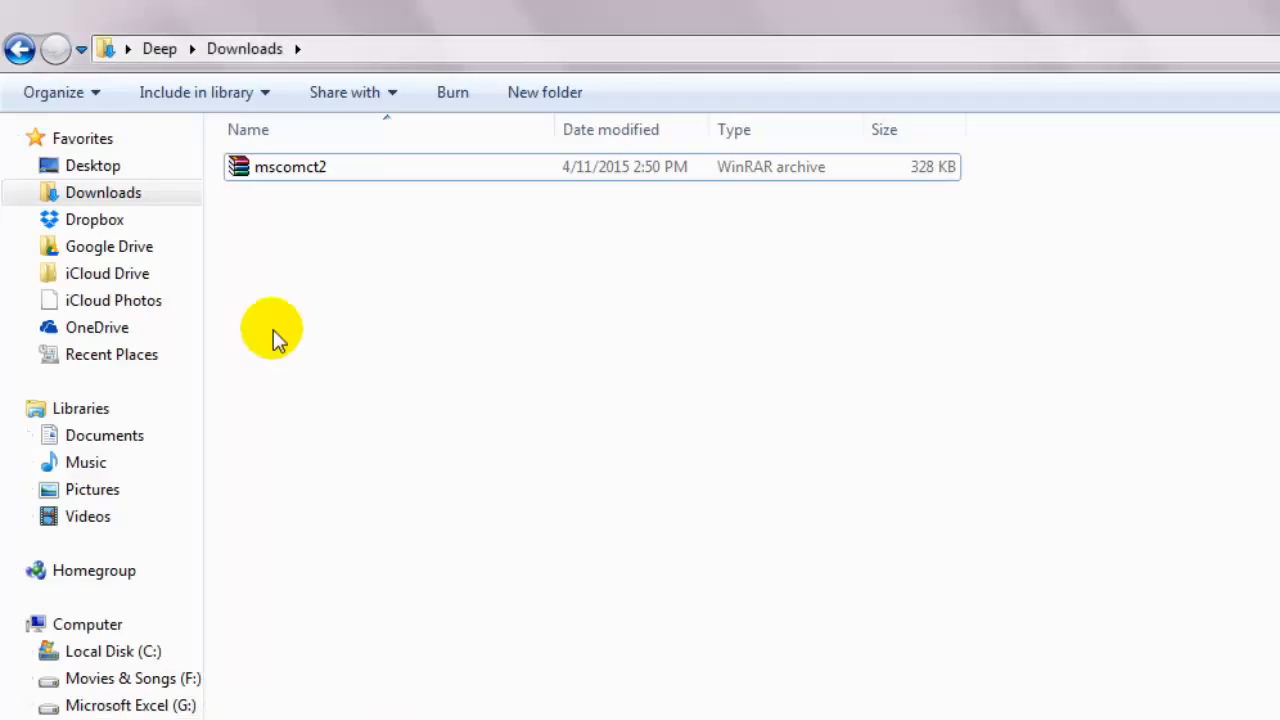
right_click(289, 166)
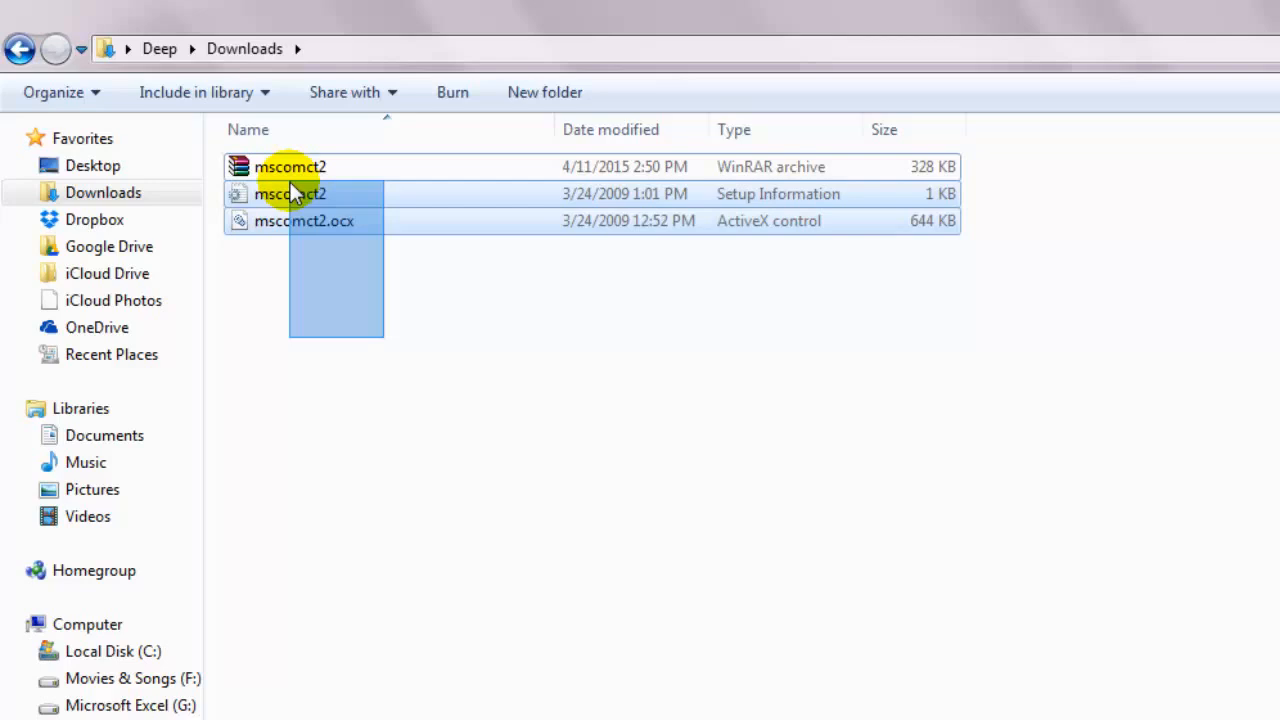
left_click(290, 193)
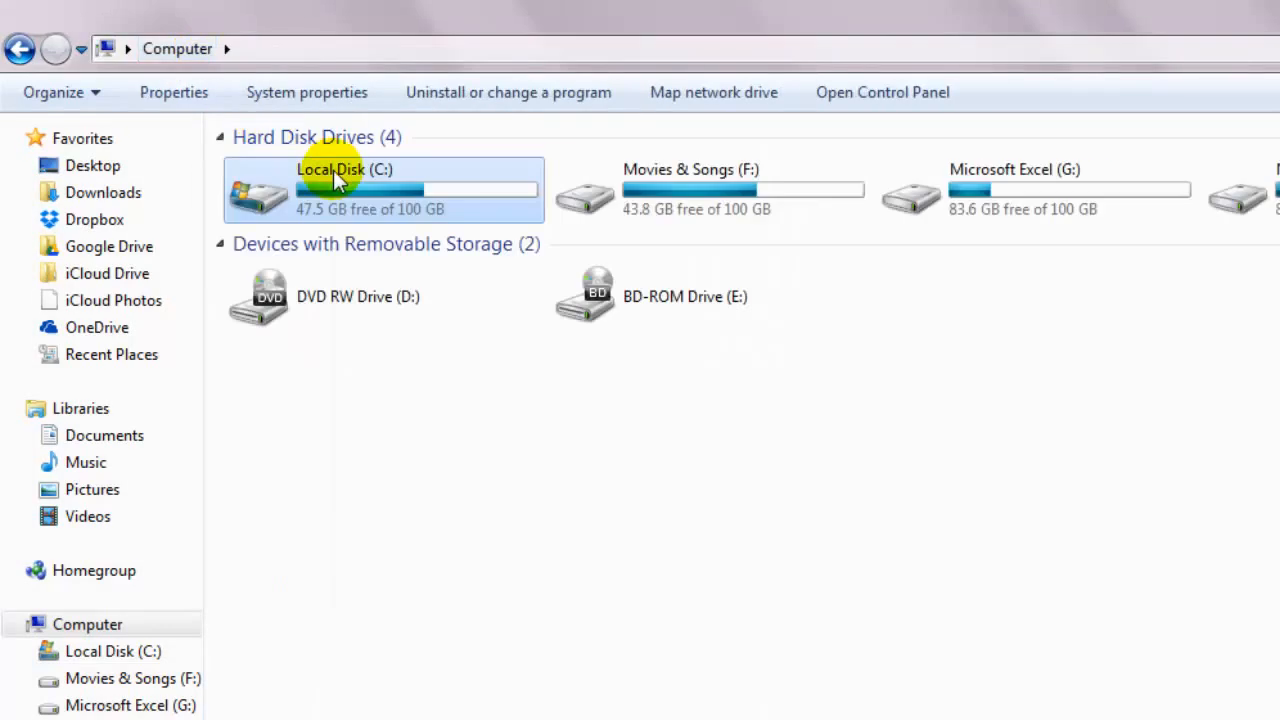
Paste mscomct2.inf and mscomct2.ocx into C:\Windows\System32, replacing the existing copies
double_click(330, 185)
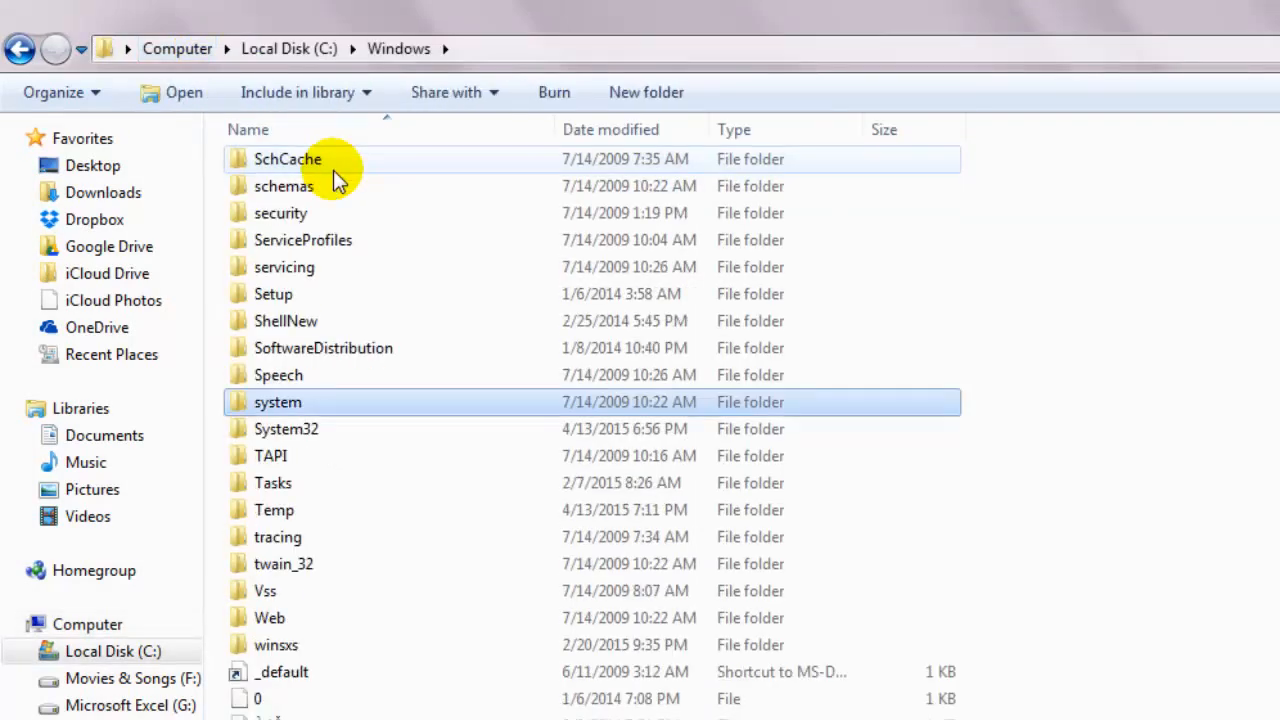
double_click(286, 428)
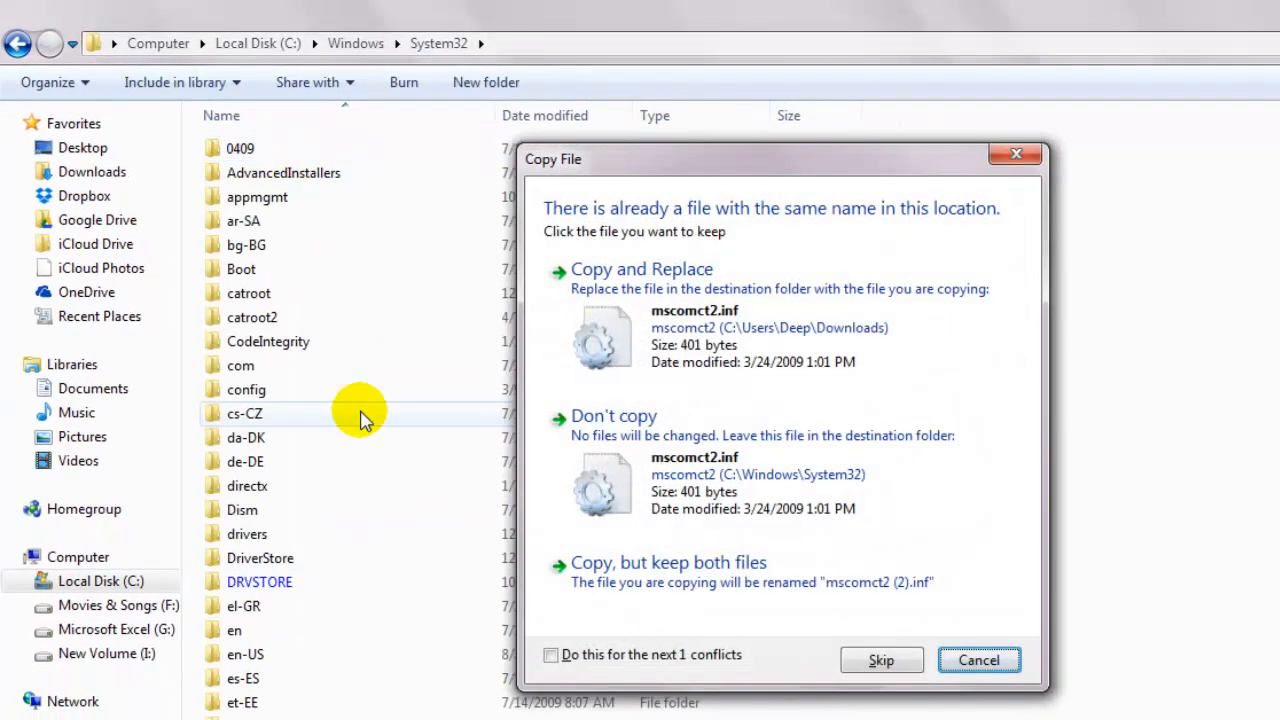
mouse_move(365, 415)
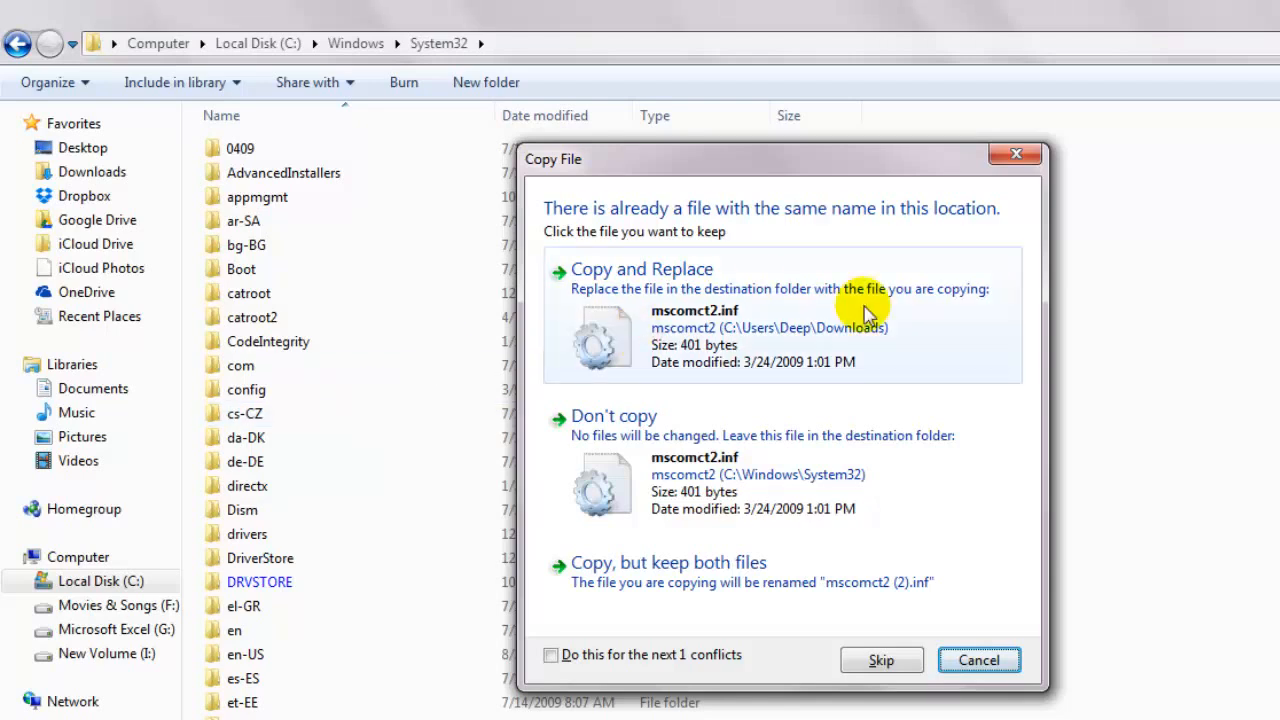
mouse_move(948, 350)
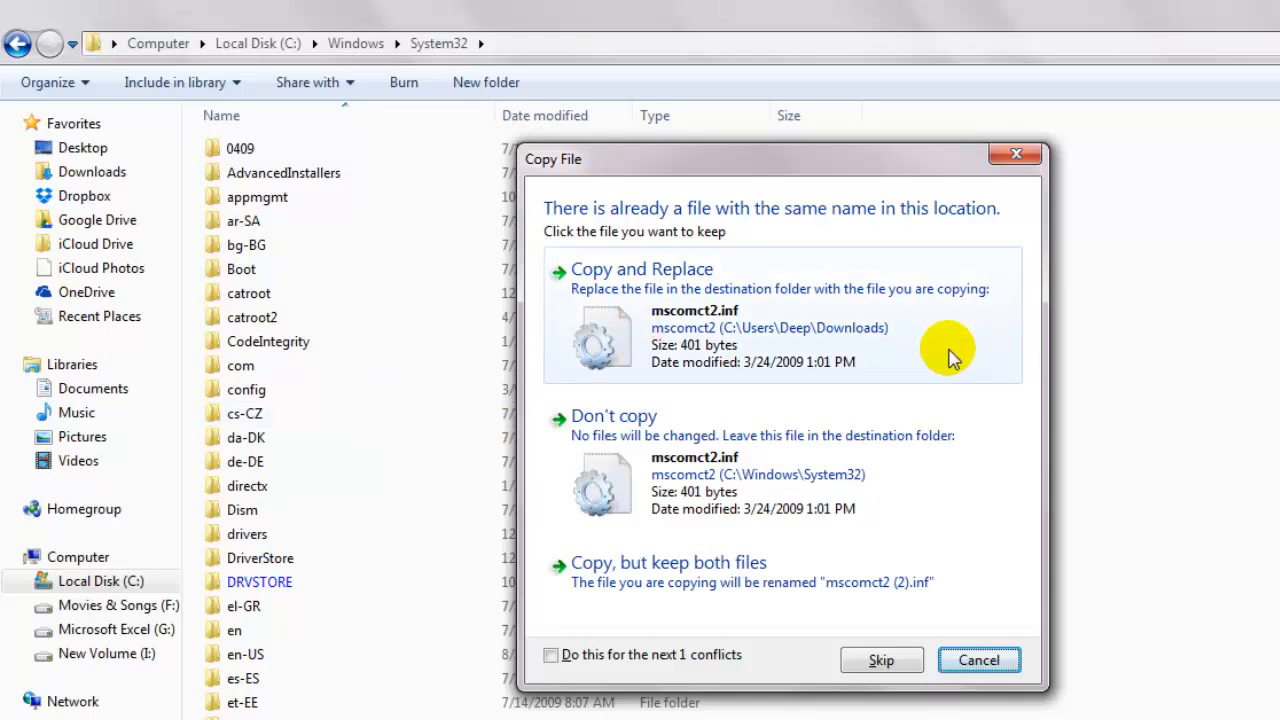
mouse_move(965, 470)
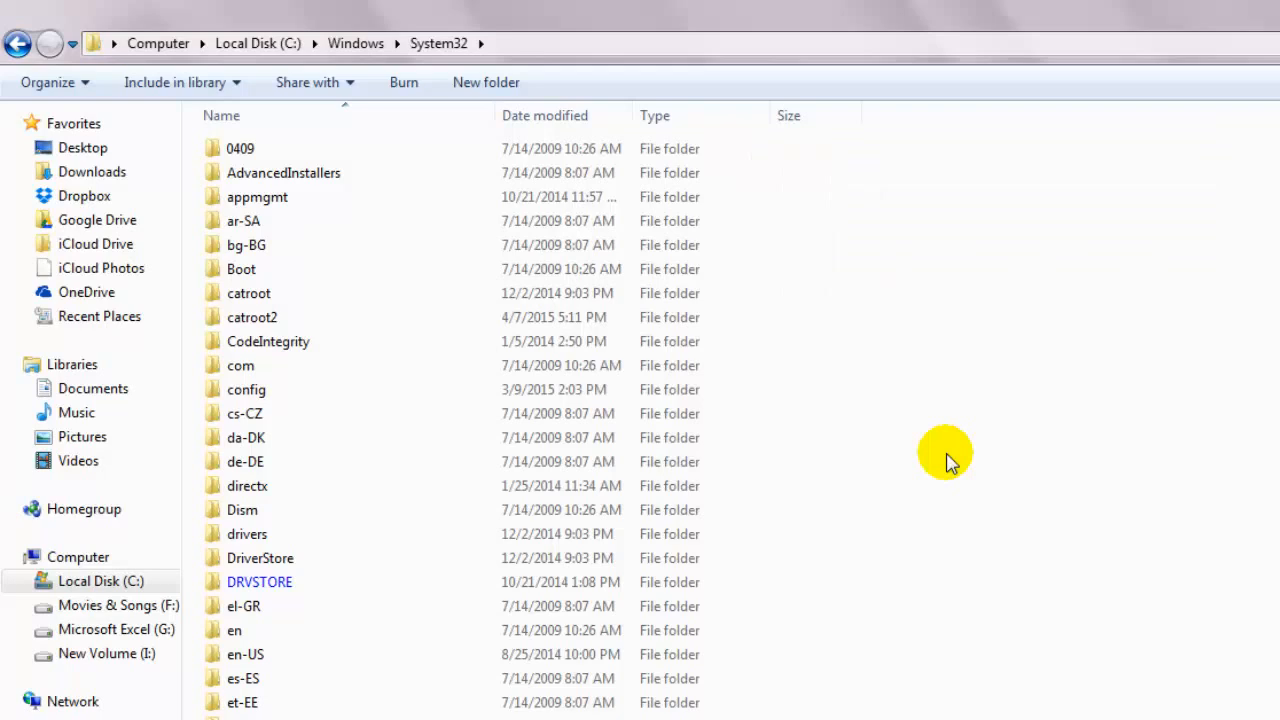
mouse_move(928, 455)
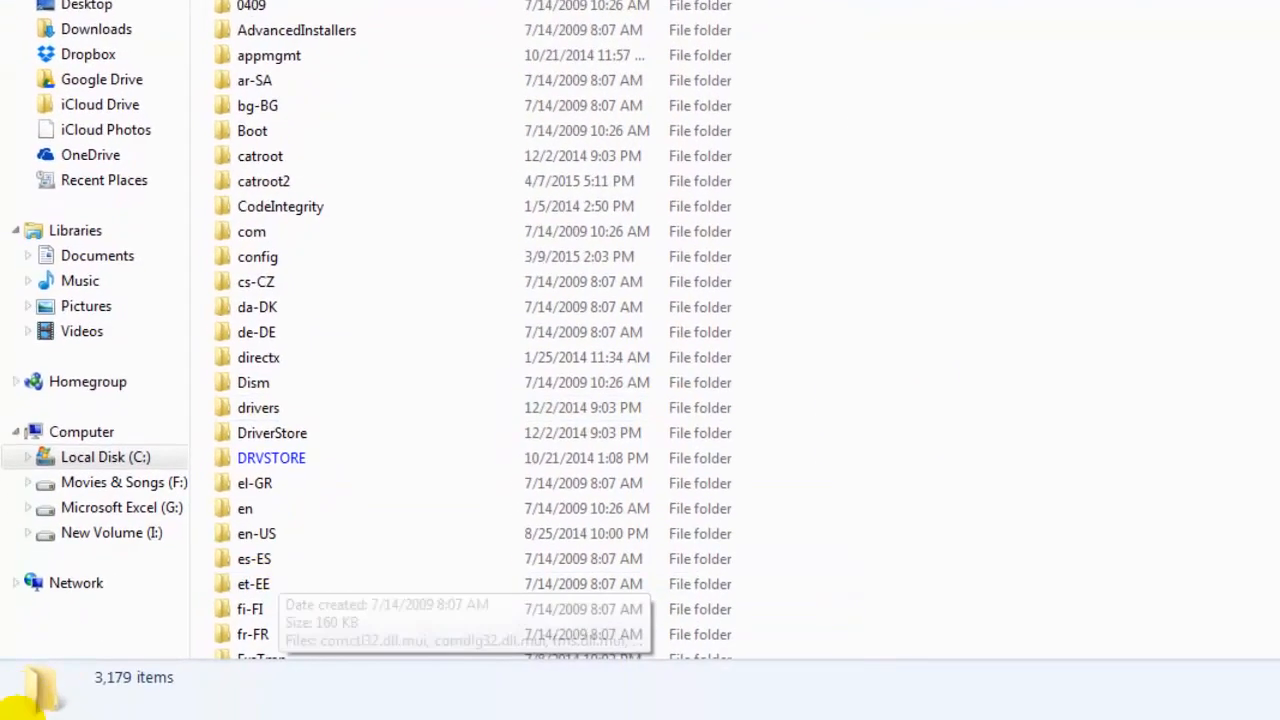
Search the Start menu for cmd and run Command Prompt as administrator
left_click(25, 690)
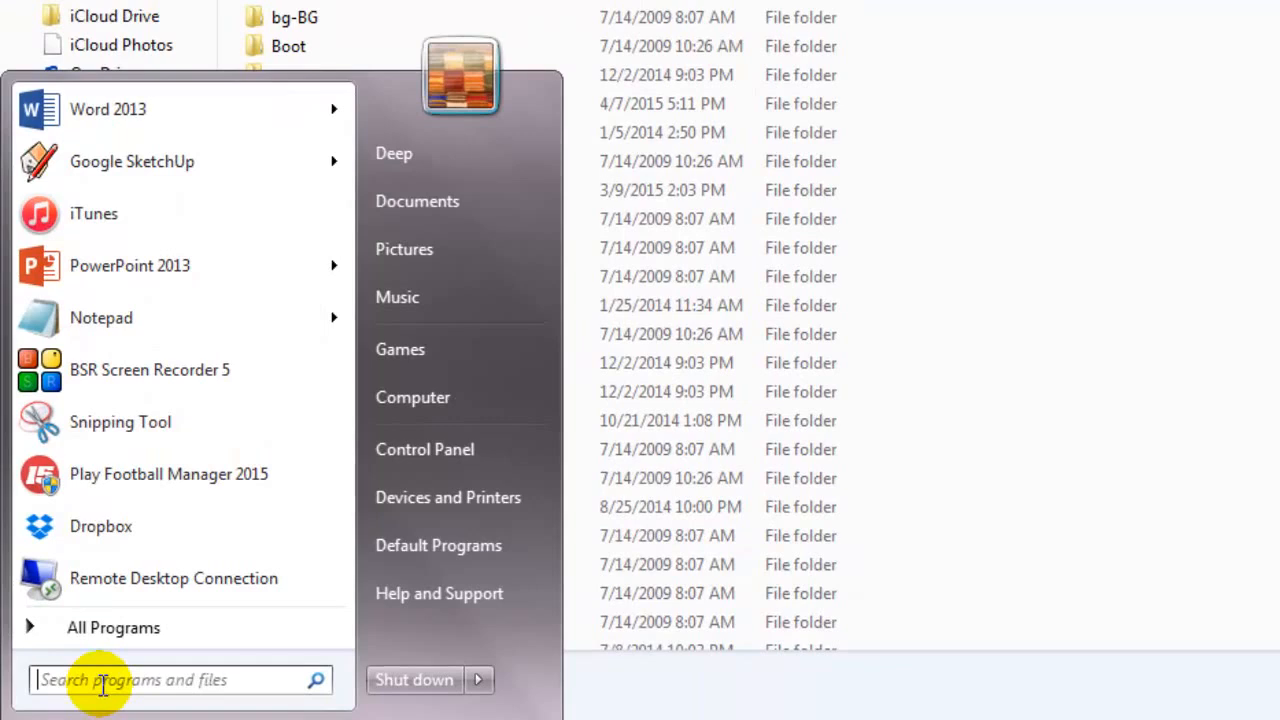
type("cmd")
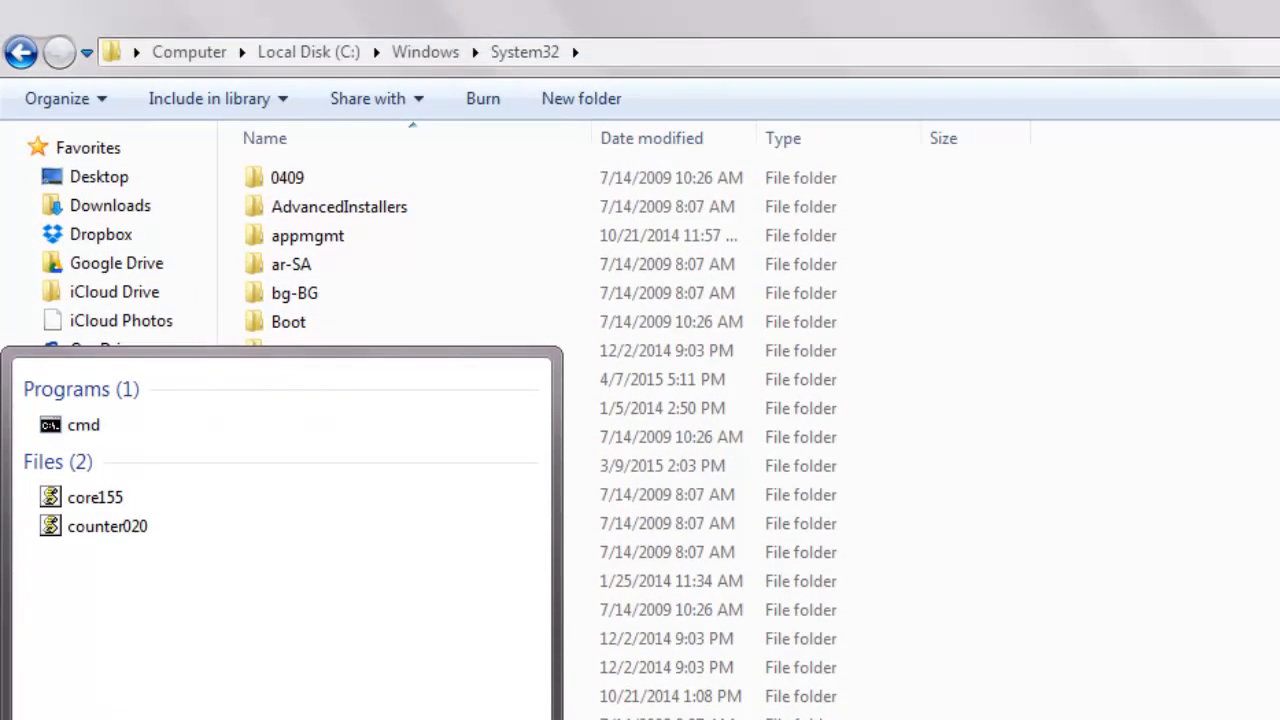
left_click(83, 424)
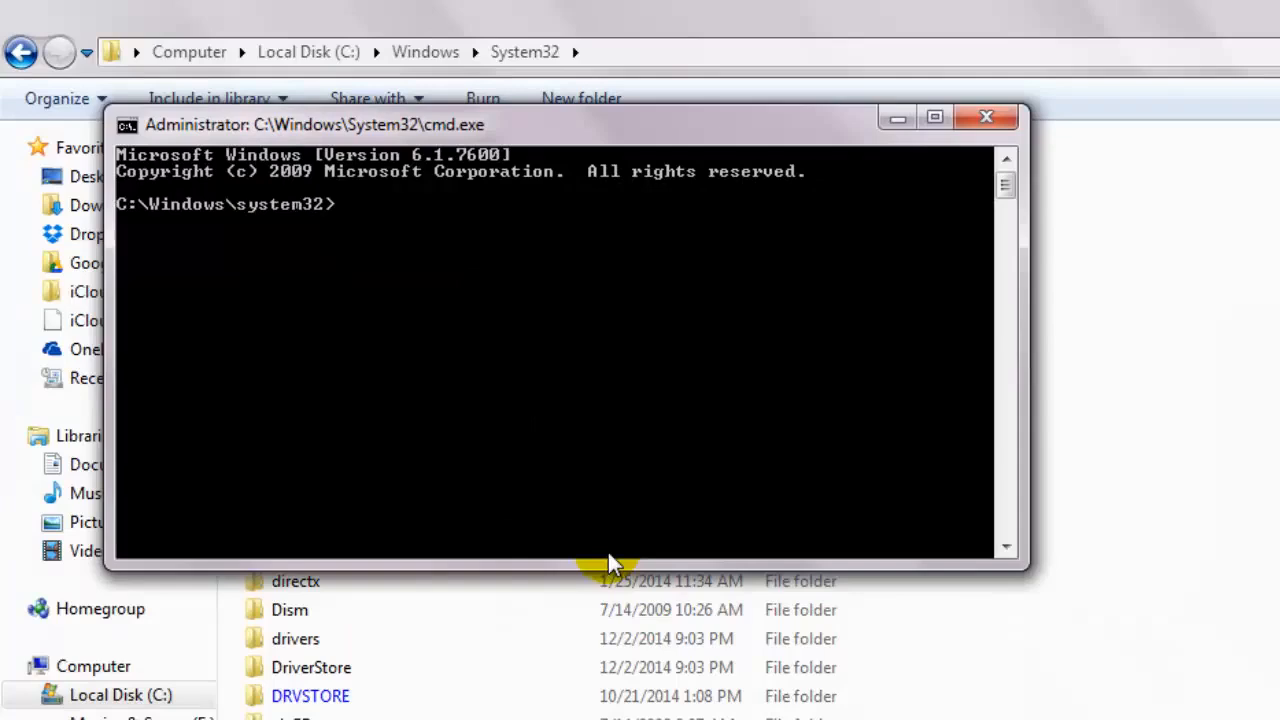
mouse_move(565, 363)
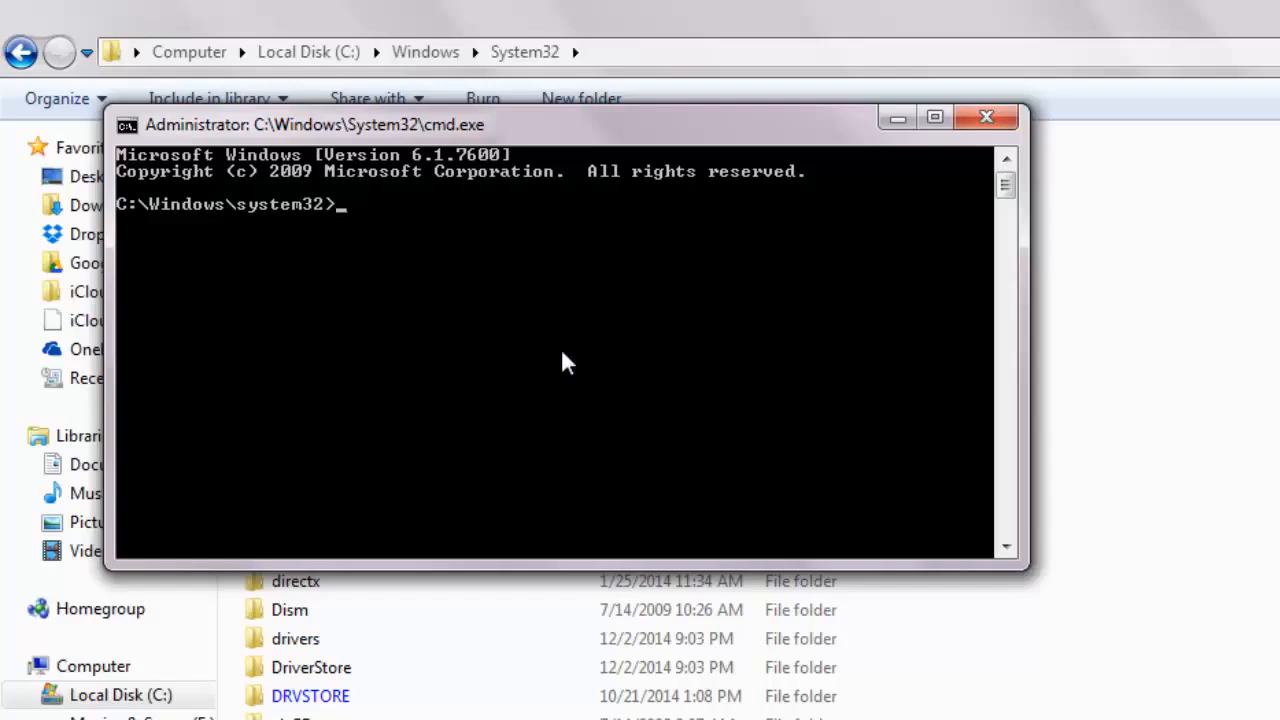
Move up to C:\Windows, try entering SysWOW64, then return to System32
type("cd..")
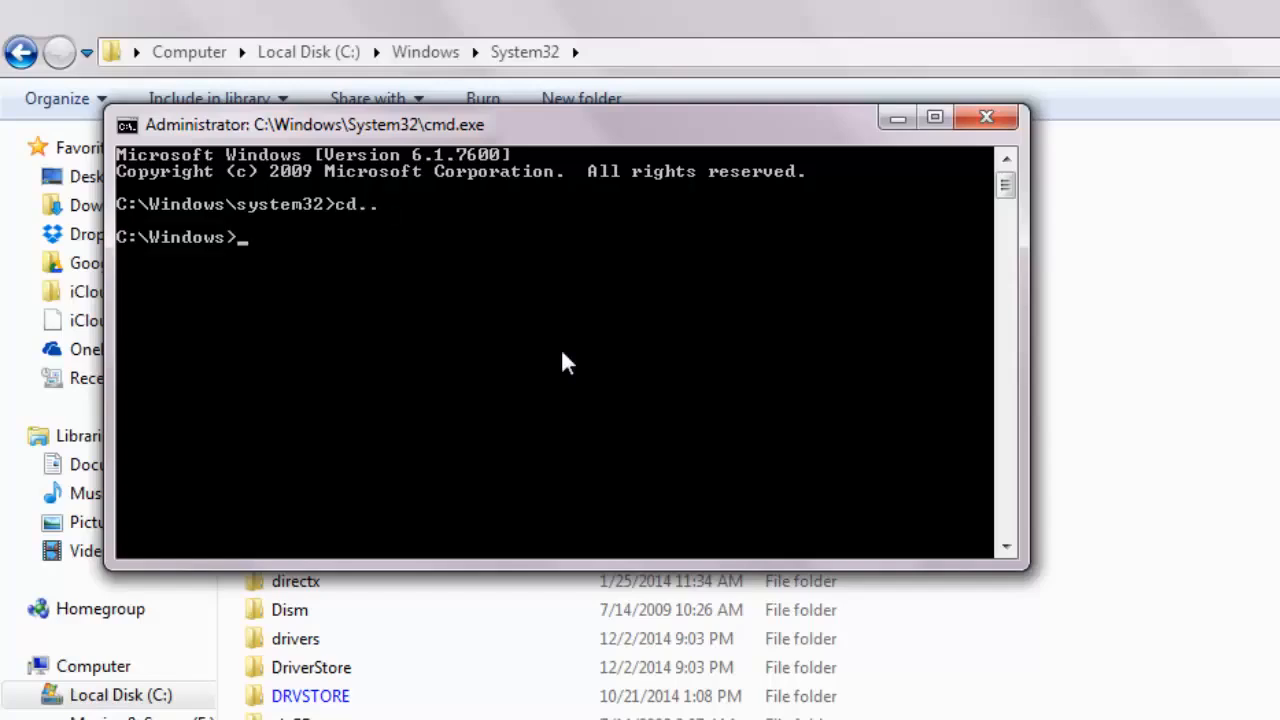
type("cd")
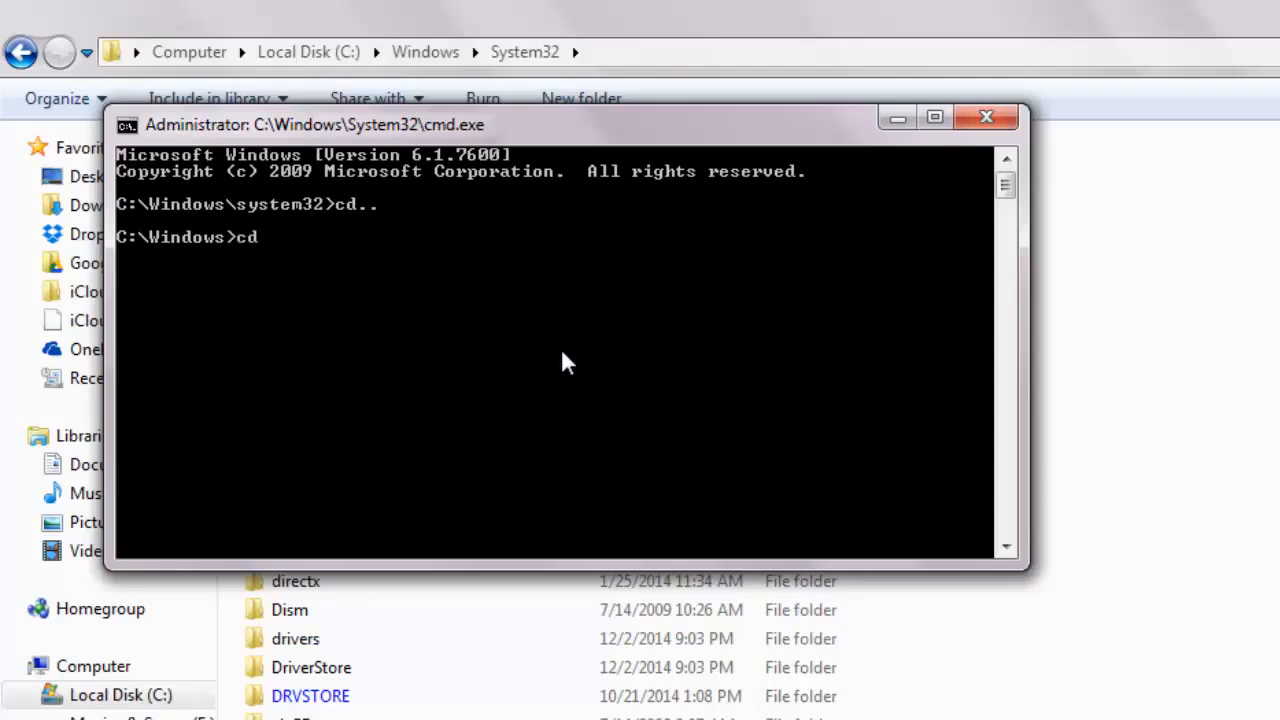
type("sysWOW64")
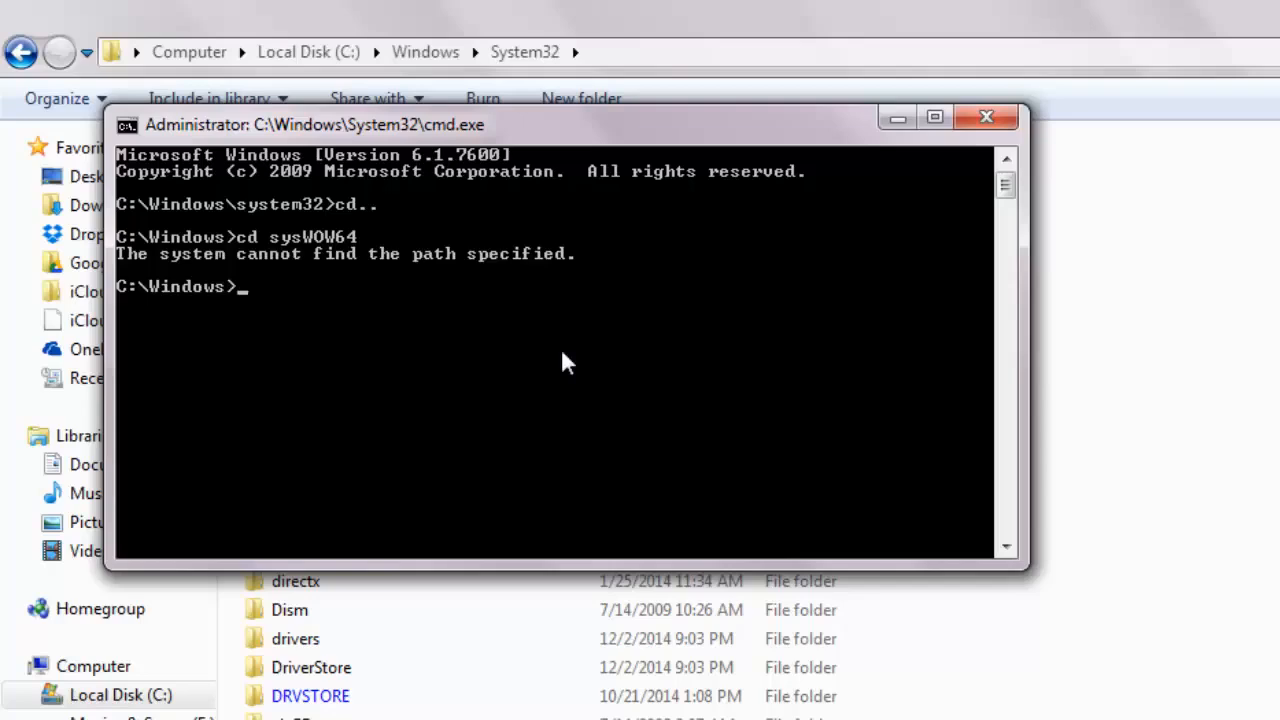
type("cd system32")
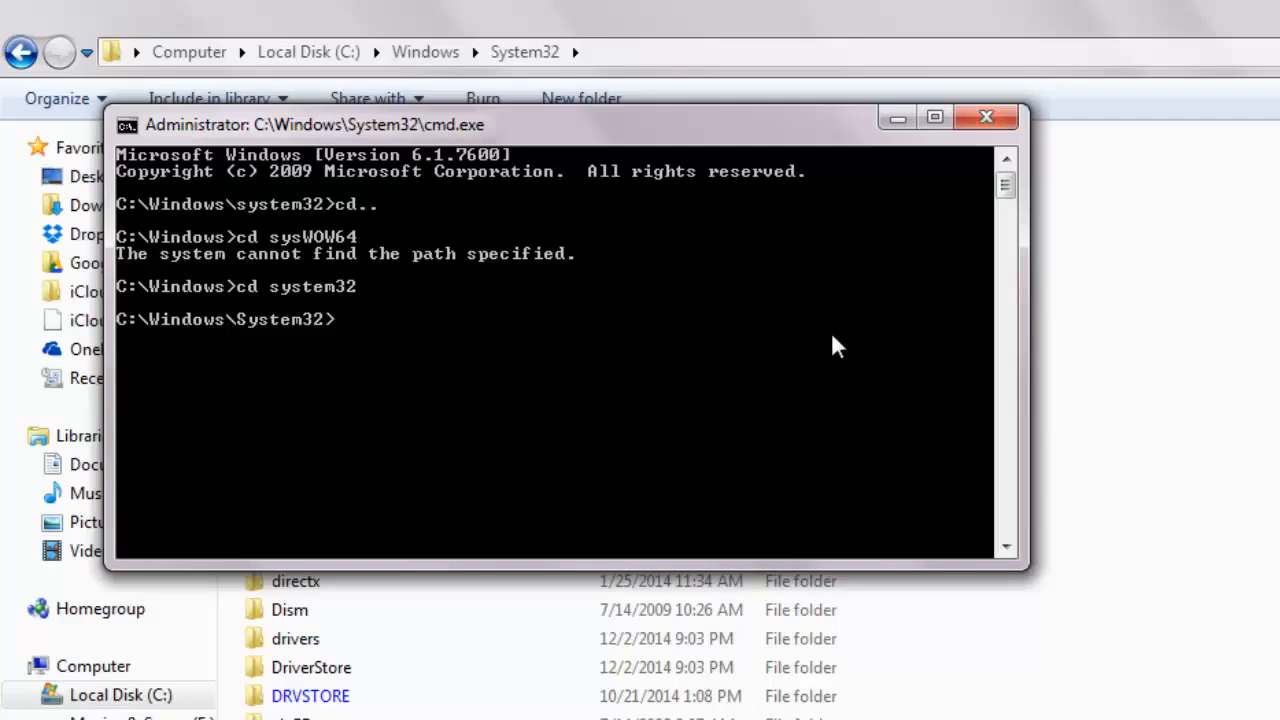
Run regsvr32 mscomct2.ocx and dismiss the success message
type("regs")
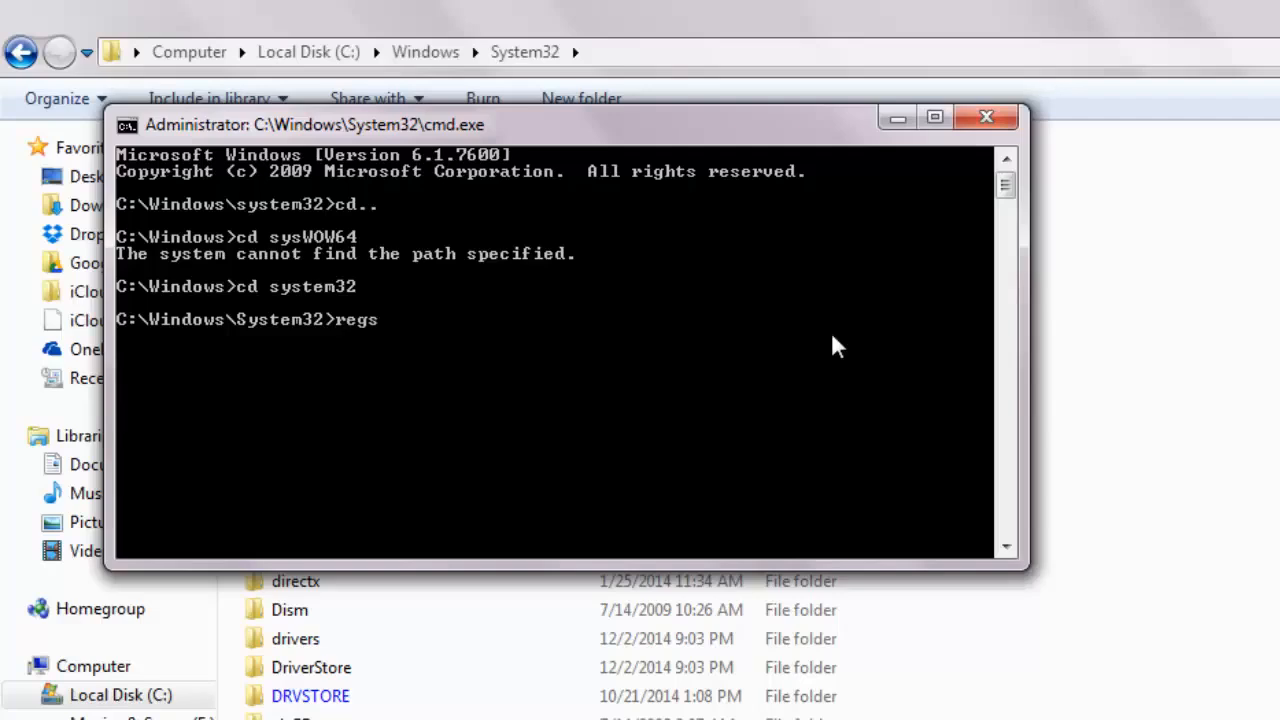
type("vr32")
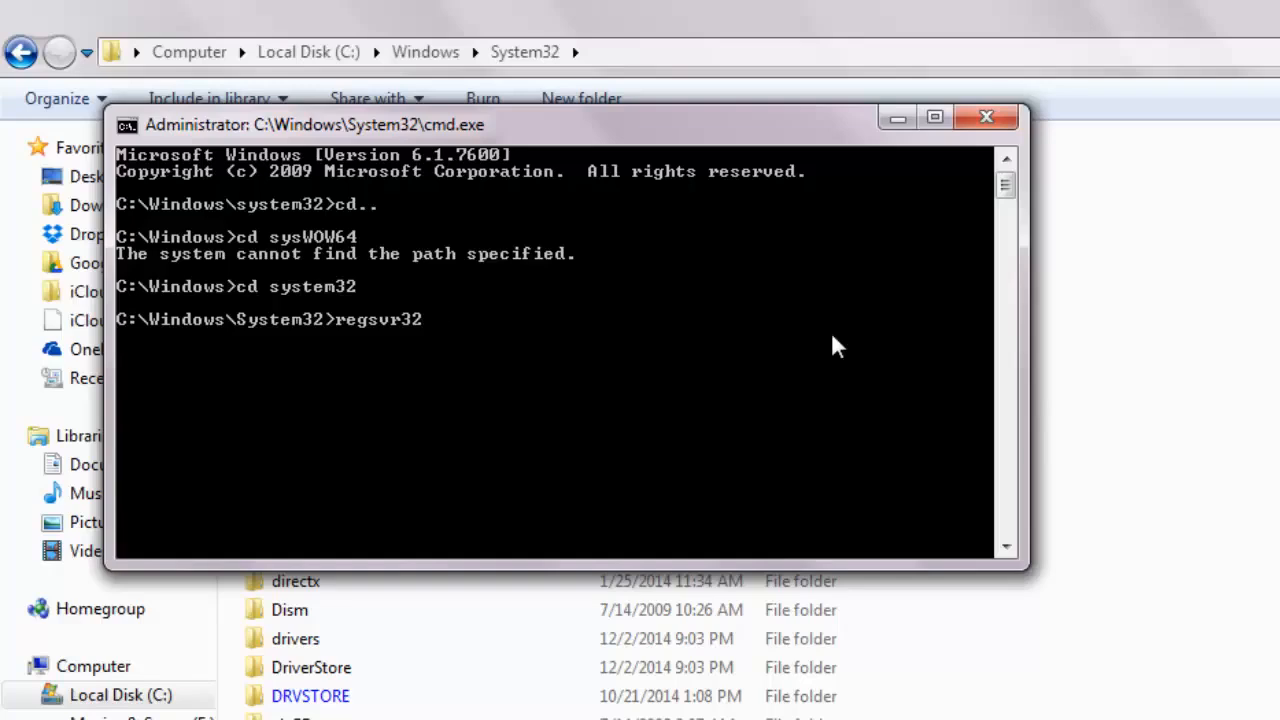
type("mscomct")
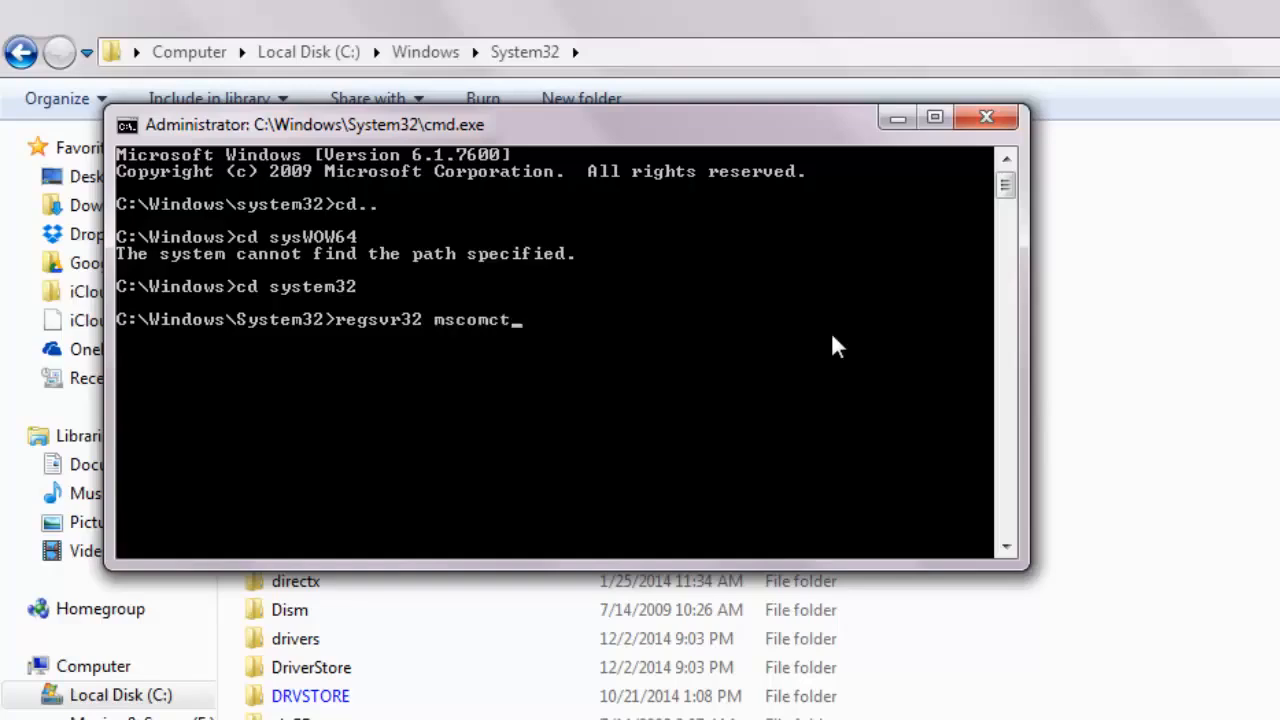
type("2.ocx")
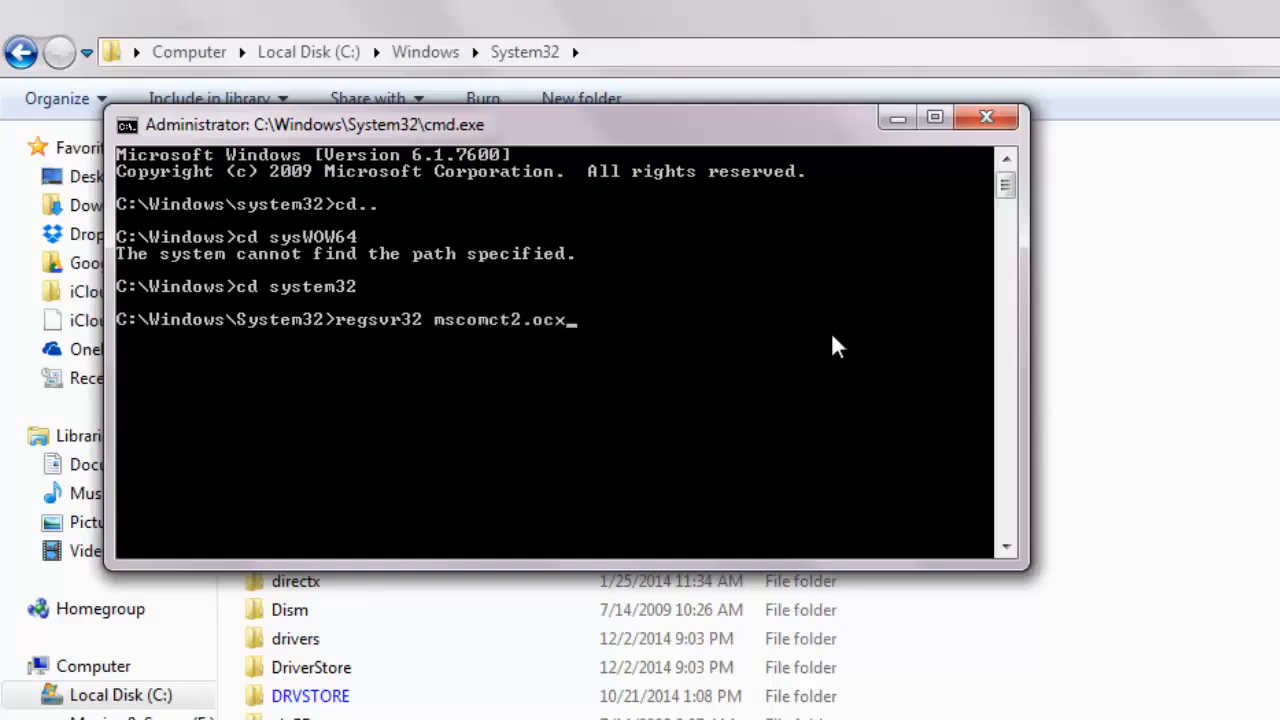
key("enter")
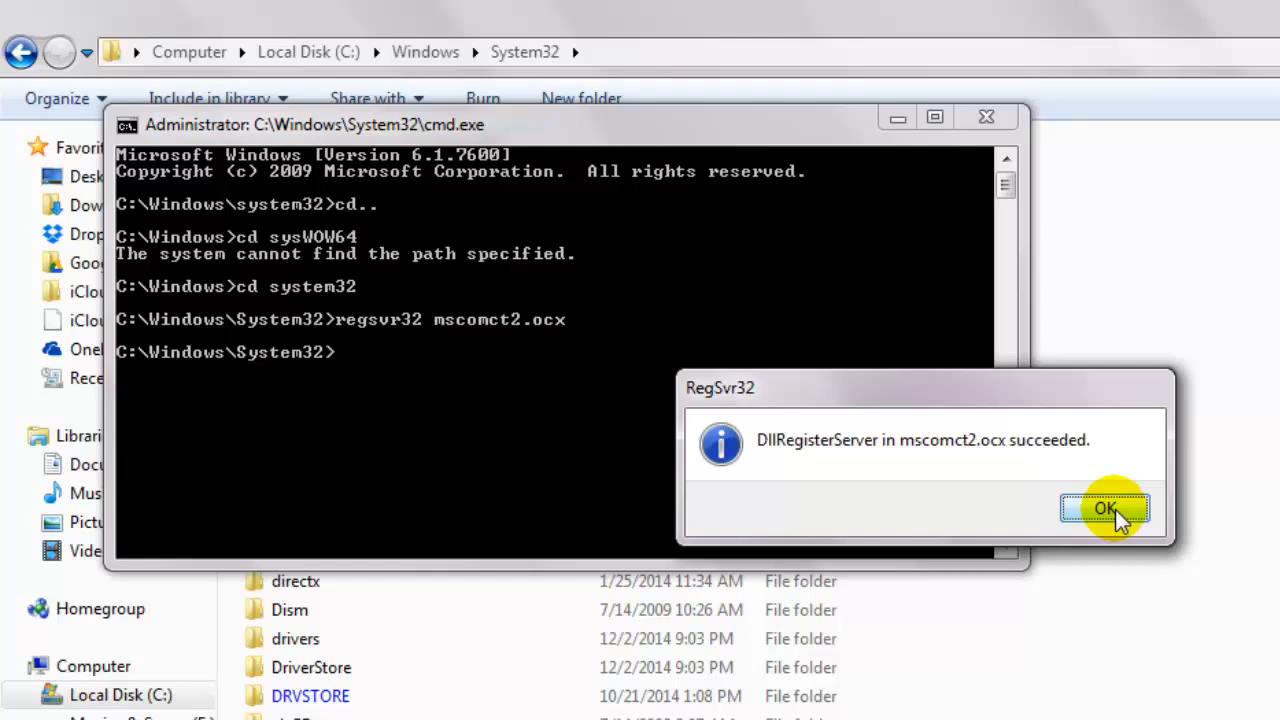
left_click(1105, 509)
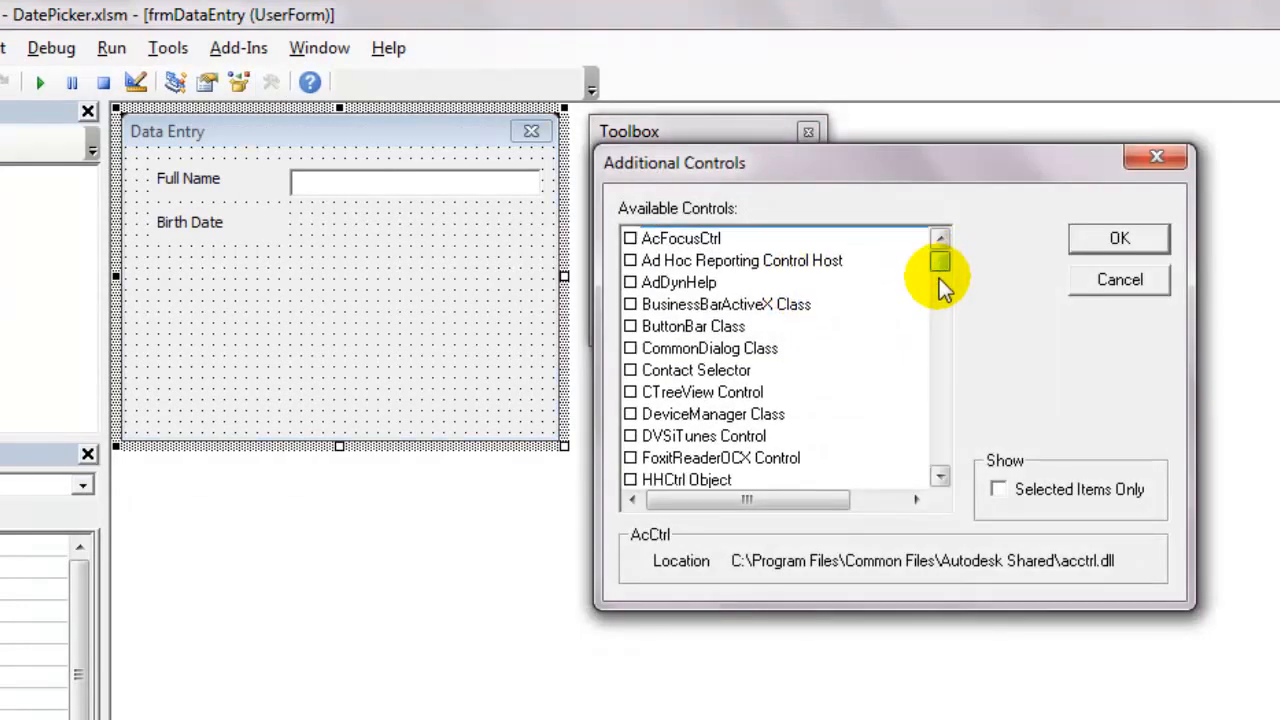
Scroll the Additional Controls list to Microsoft Date and Time Picker Control 6.0
scroll("down", 3)
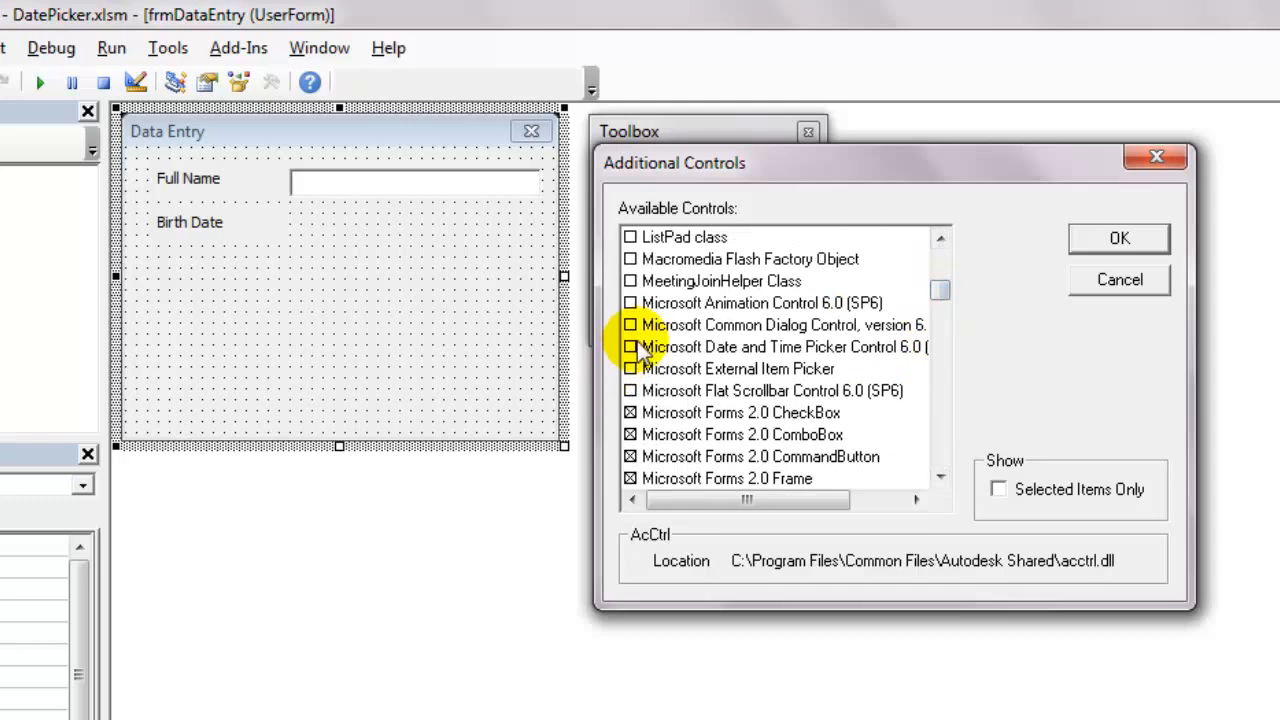